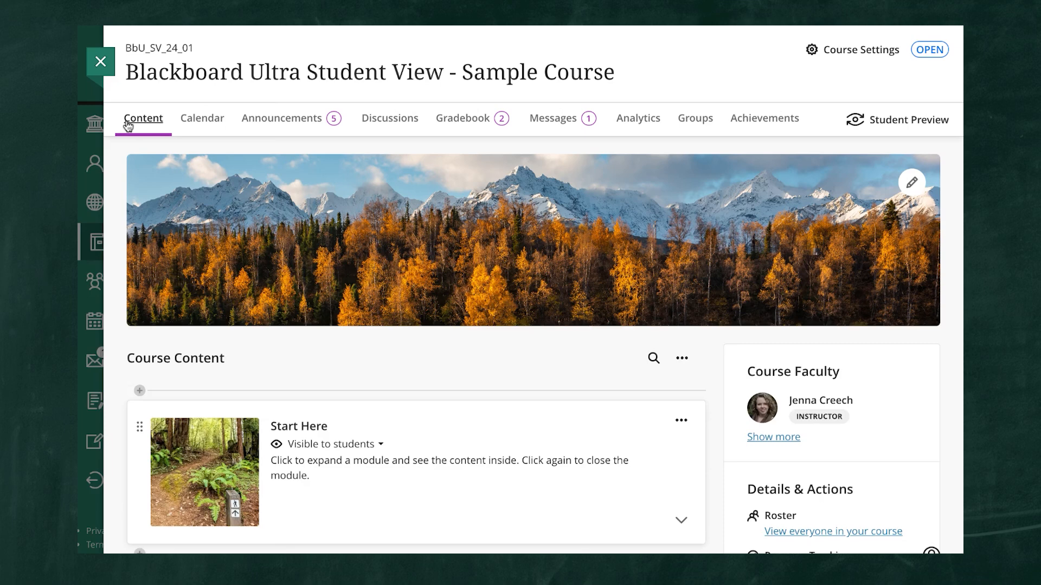
{"action": "mouse_move", "coordinate": [147, 139]}
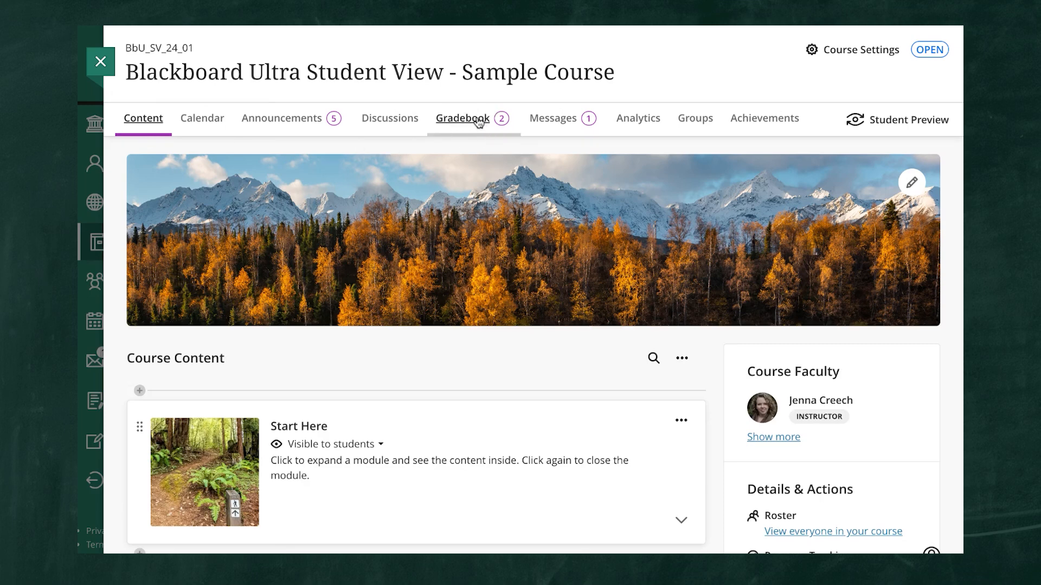
Step: Open the sample course's Gradebook, which lists five students with their overall grades
{"action": "left_click", "coordinate": [462, 118]}
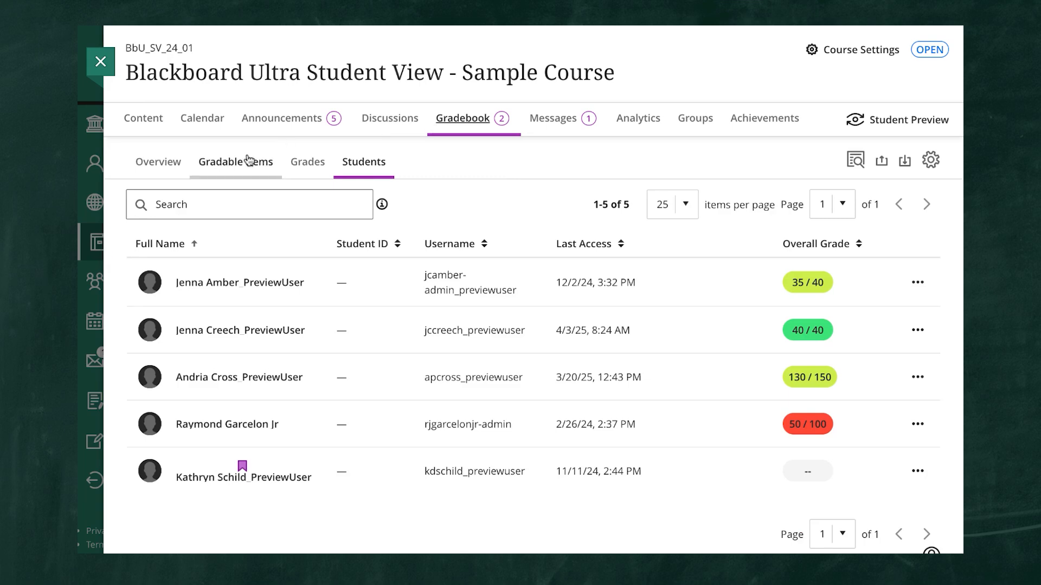
Step: Switch to the gradebook Overview: two items need grading, one needs posting
{"action": "left_click", "coordinate": [158, 161]}
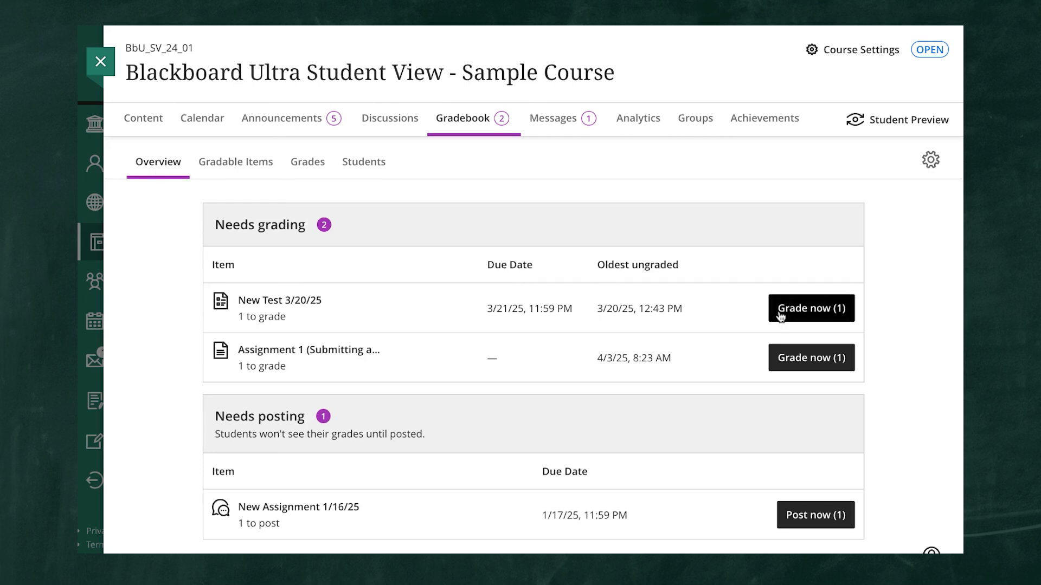
{"action": "mouse_move", "coordinate": [825, 335]}
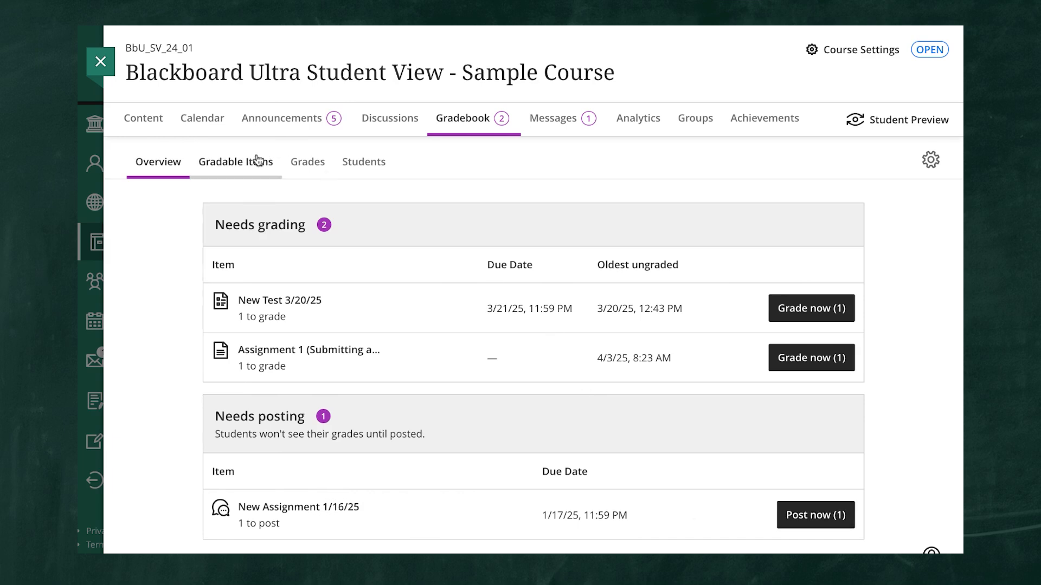
Step: List all gradable items with categories, due dates, grading status and posting options
{"action": "left_click", "coordinate": [236, 161]}
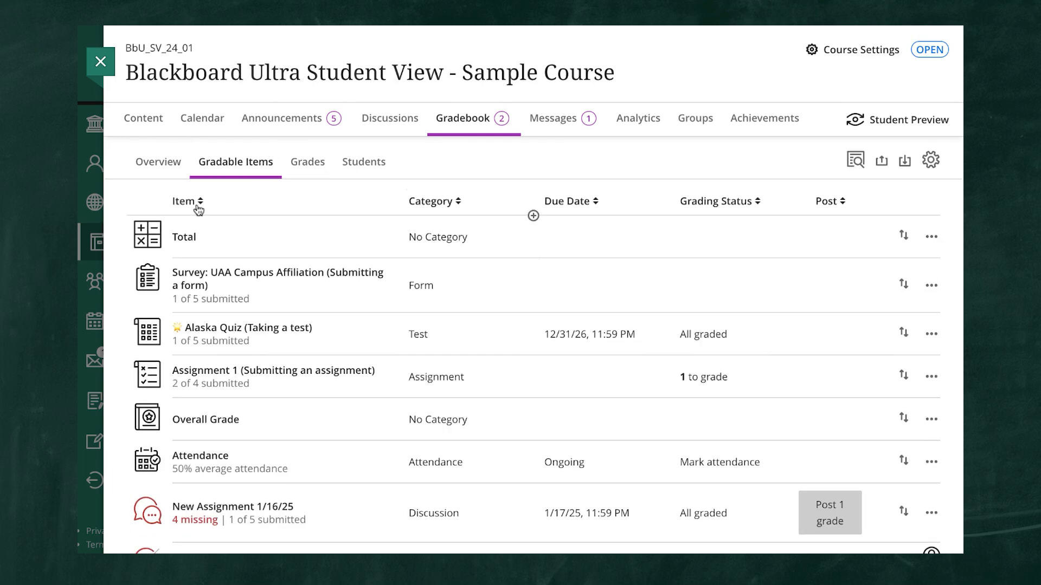
{"action": "mouse_move", "coordinate": [571, 209]}
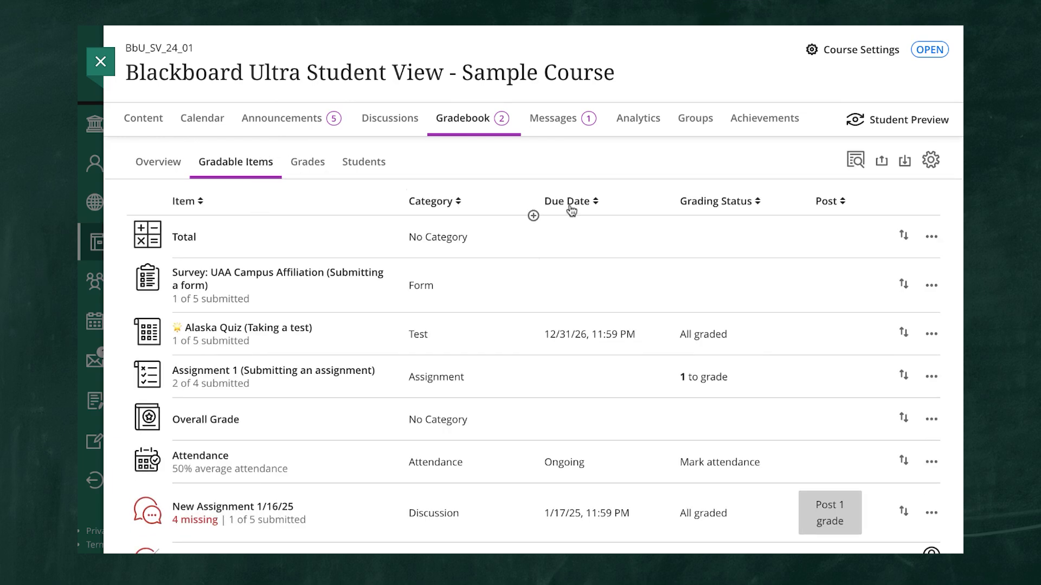
{"action": "mouse_move", "coordinate": [745, 214]}
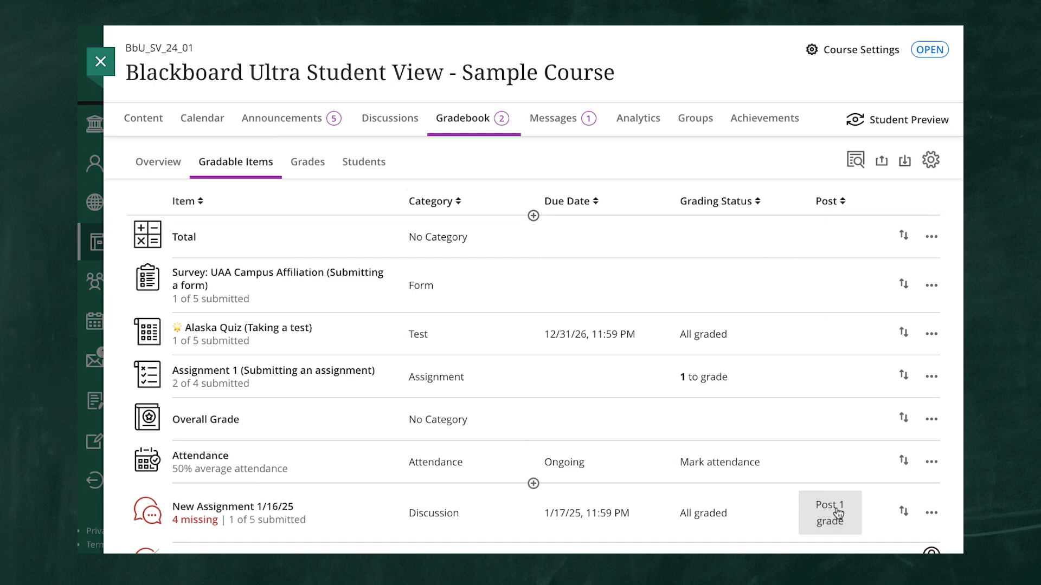
{"action": "left_click", "coordinate": [931, 236]}
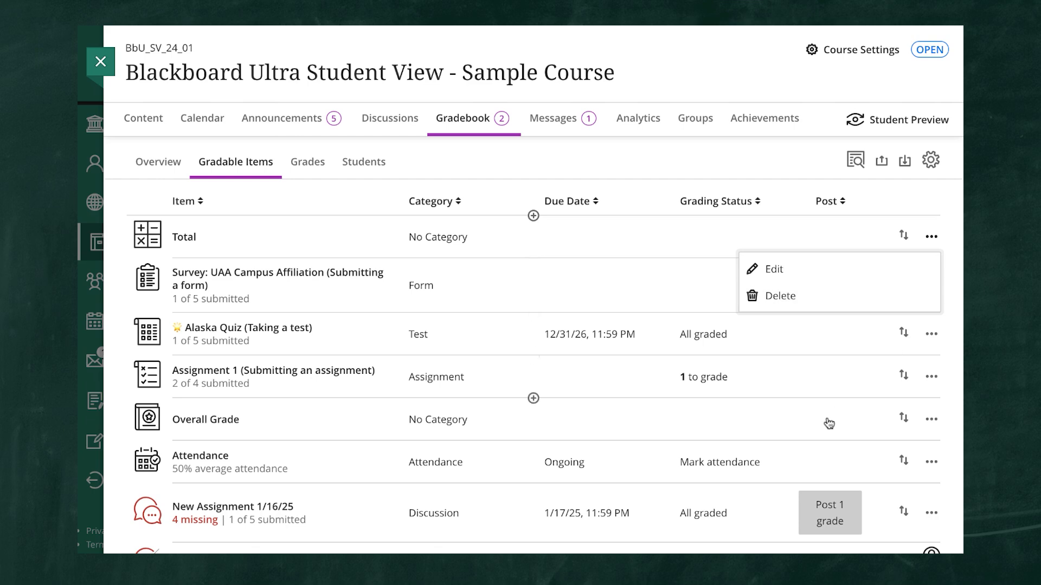
{"action": "mouse_move", "coordinate": [364, 162]}
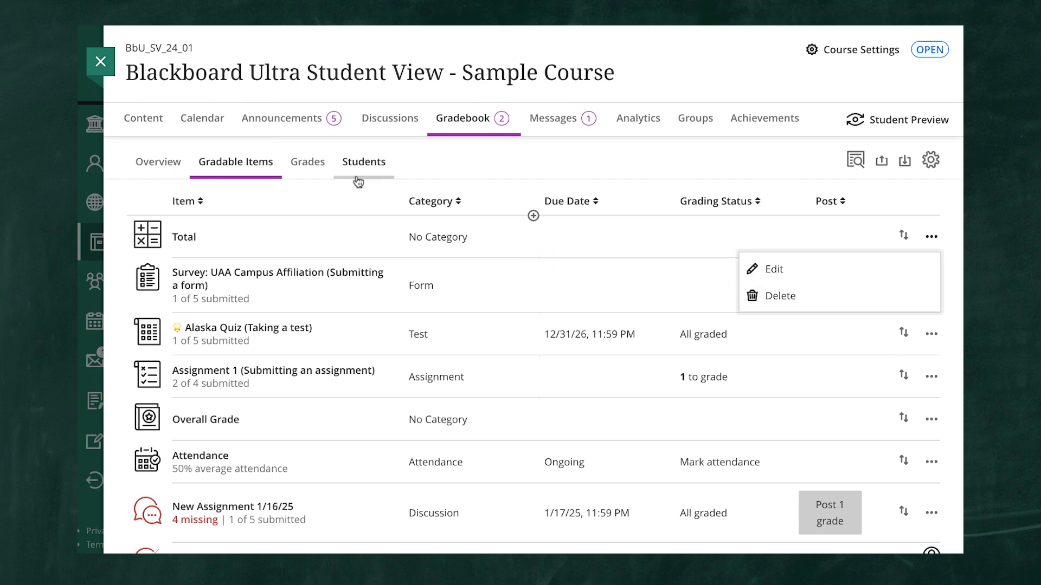
Step: Show the Grades grid sorted by Assignment 1, then open an empty Alaska Quiz grade
{"action": "left_click", "coordinate": [307, 162]}
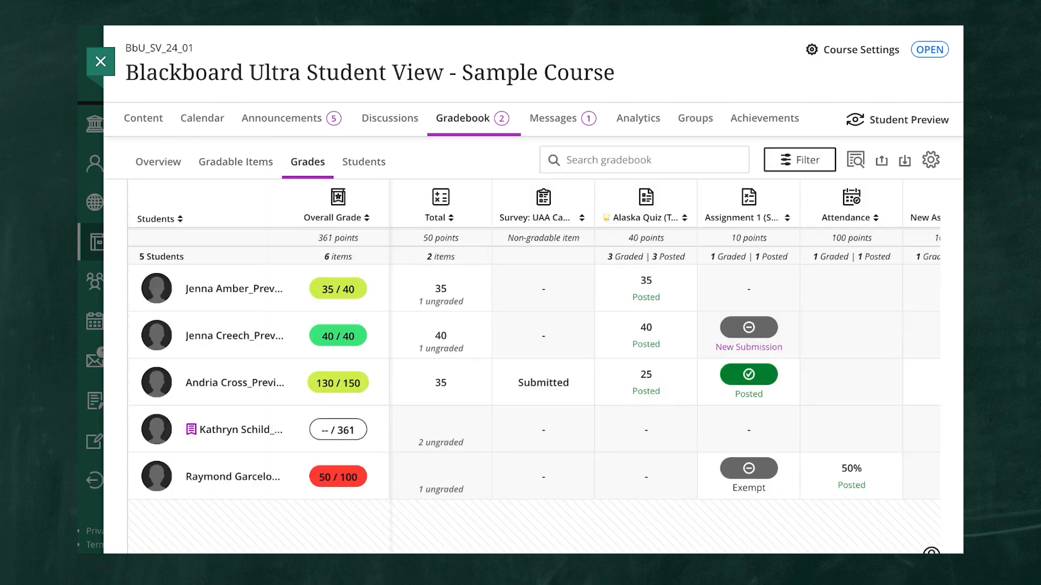
{"action": "mouse_move", "coordinate": [338, 206]}
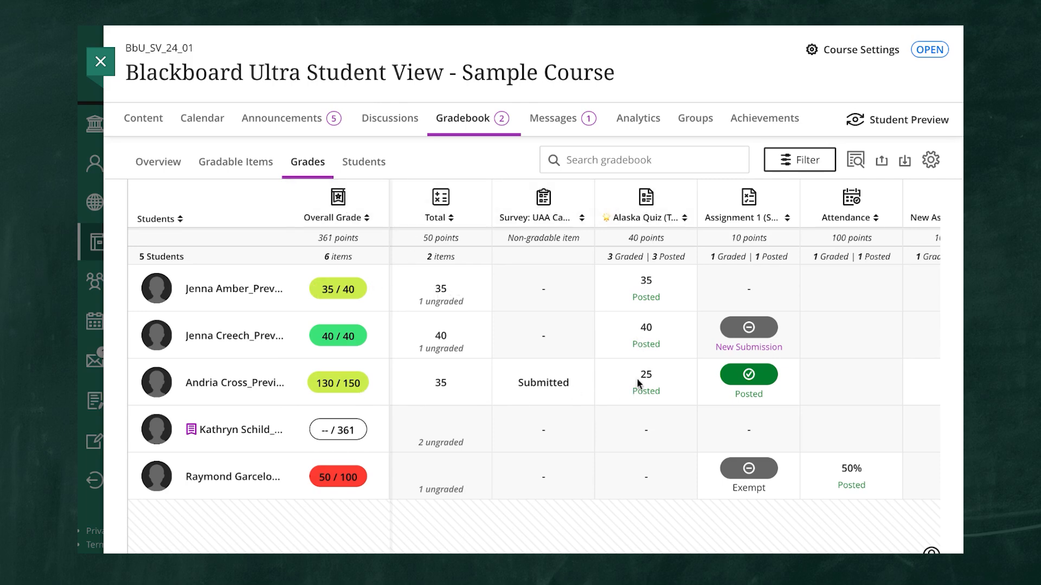
{"action": "left_click", "coordinate": [748, 217]}
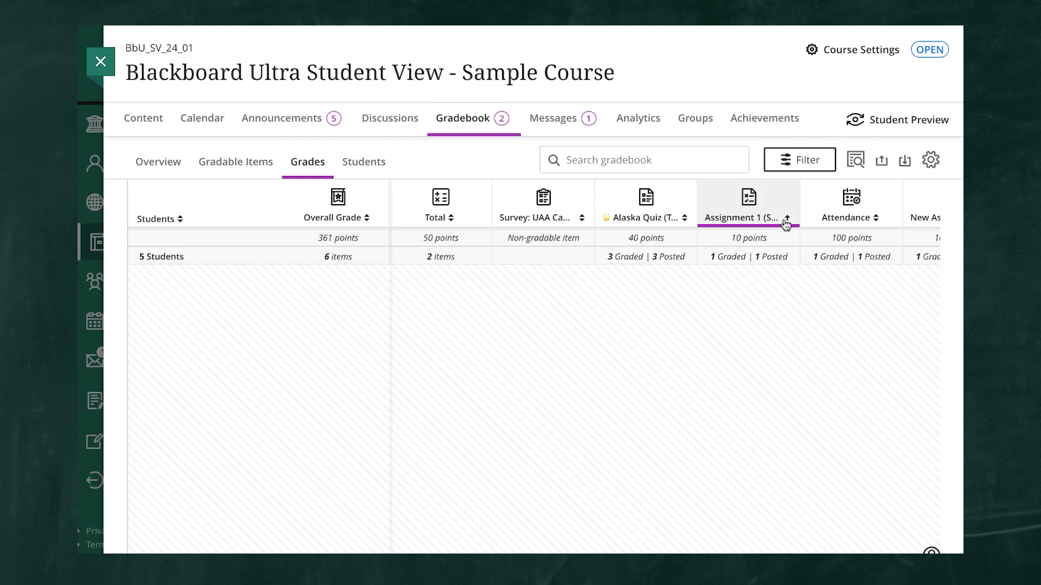
{"action": "left_click", "coordinate": [786, 222]}
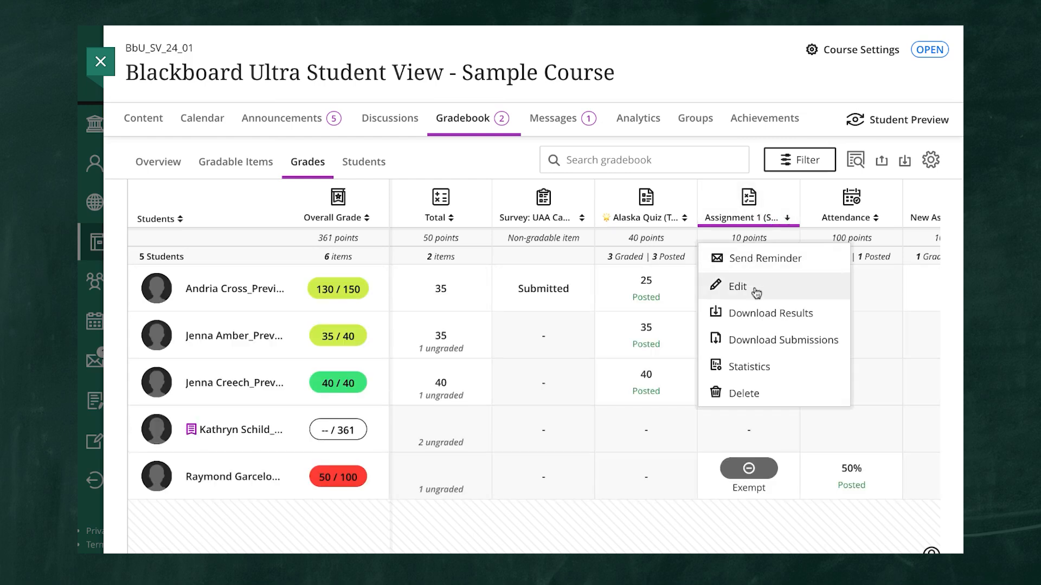
{"action": "mouse_move", "coordinate": [760, 392]}
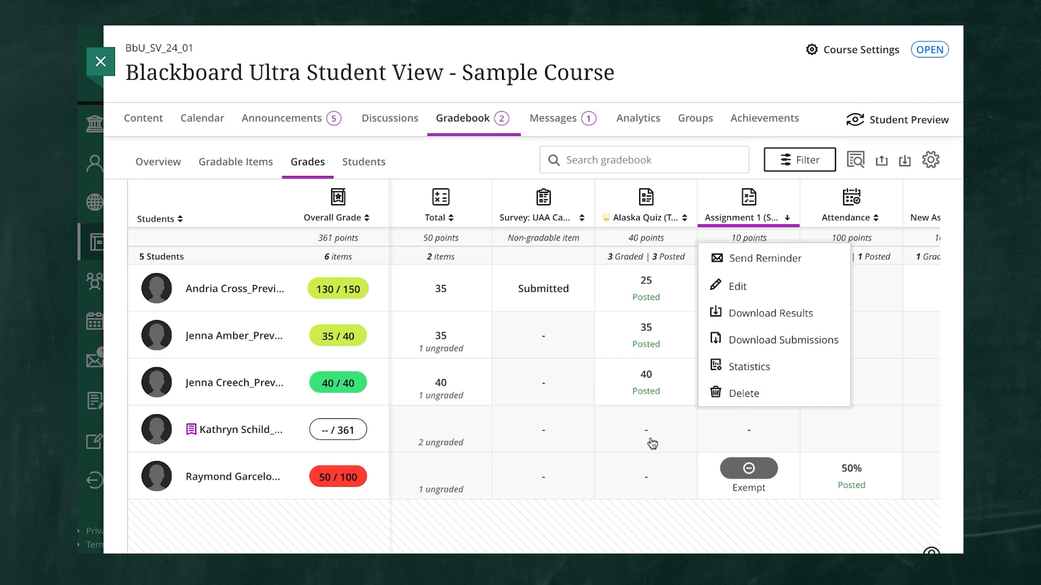
{"action": "left_click", "coordinate": [644, 429]}
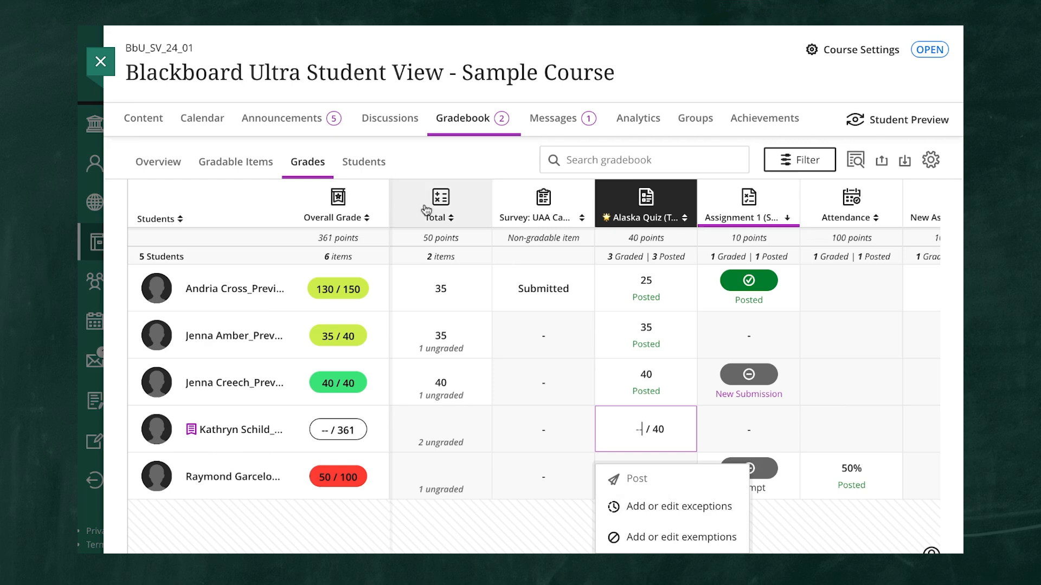
Step: Open one student's grades page showing each item's due date, status and grade
{"action": "left_click", "coordinate": [363, 162]}
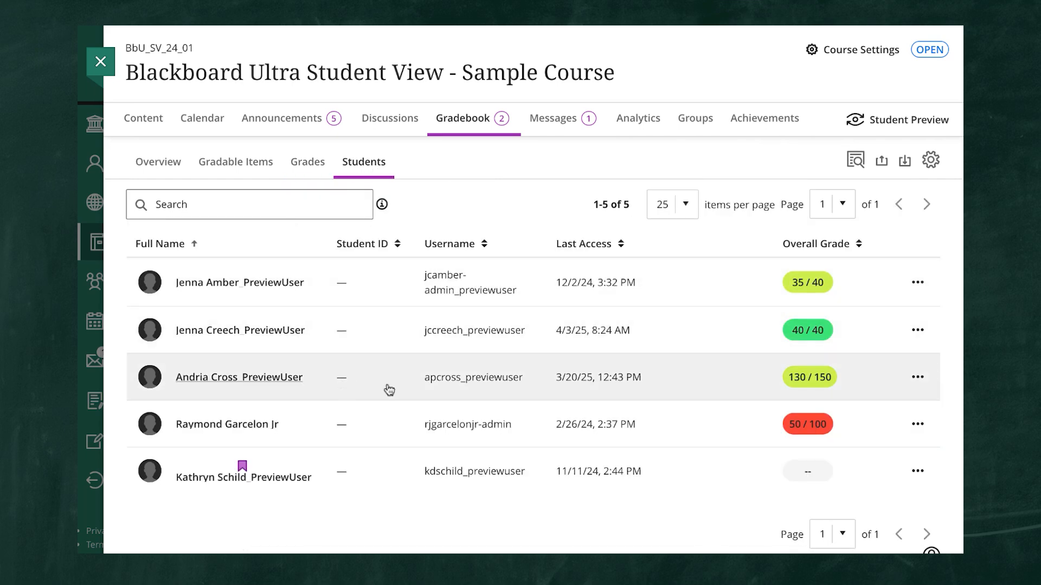
{"action": "mouse_move", "coordinate": [268, 280]}
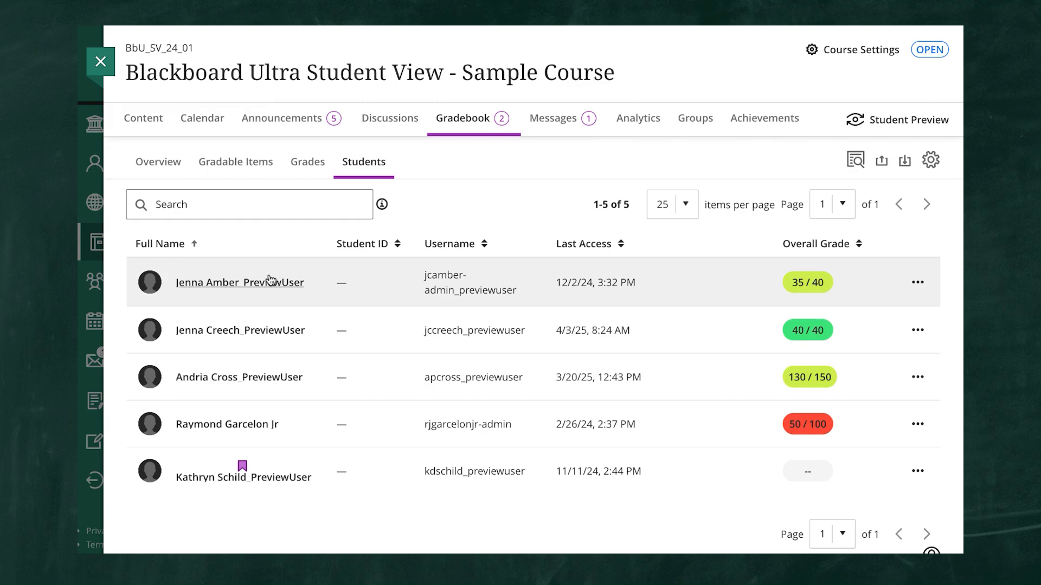
{"action": "left_click", "coordinate": [239, 282]}
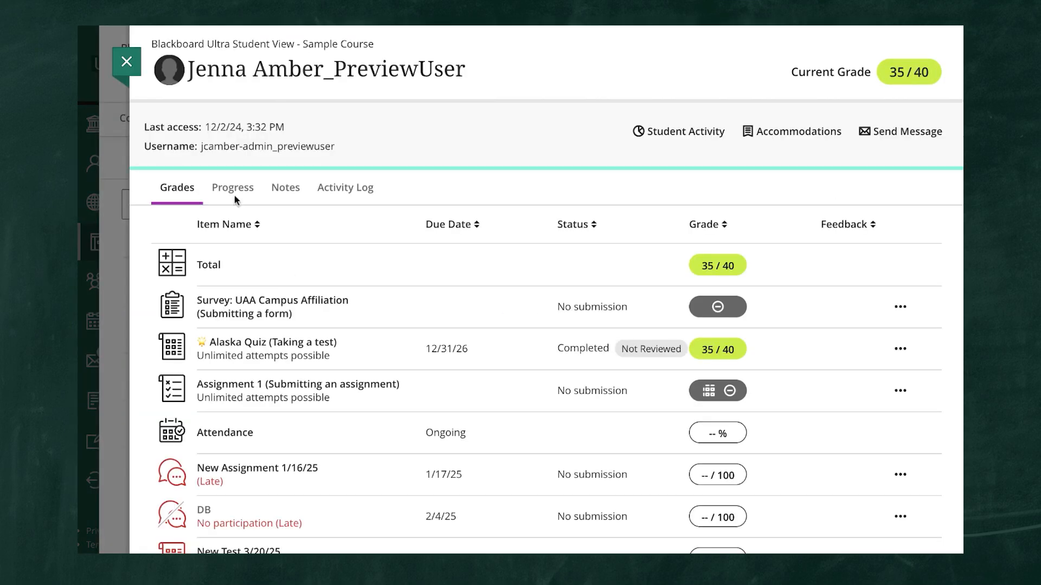
{"action": "mouse_move", "coordinate": [752, 110]}
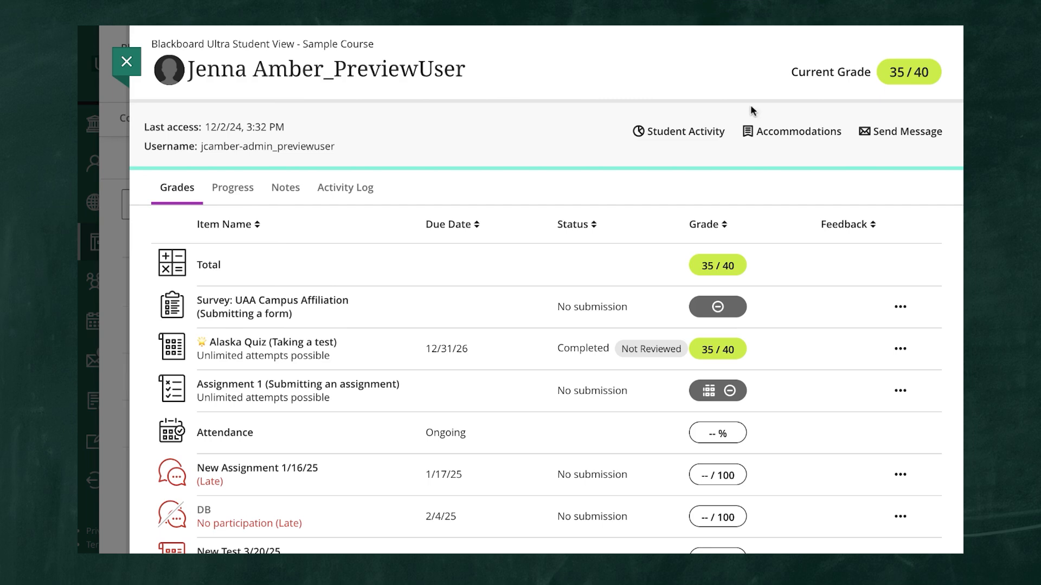
{"action": "mouse_move", "coordinate": [526, 207]}
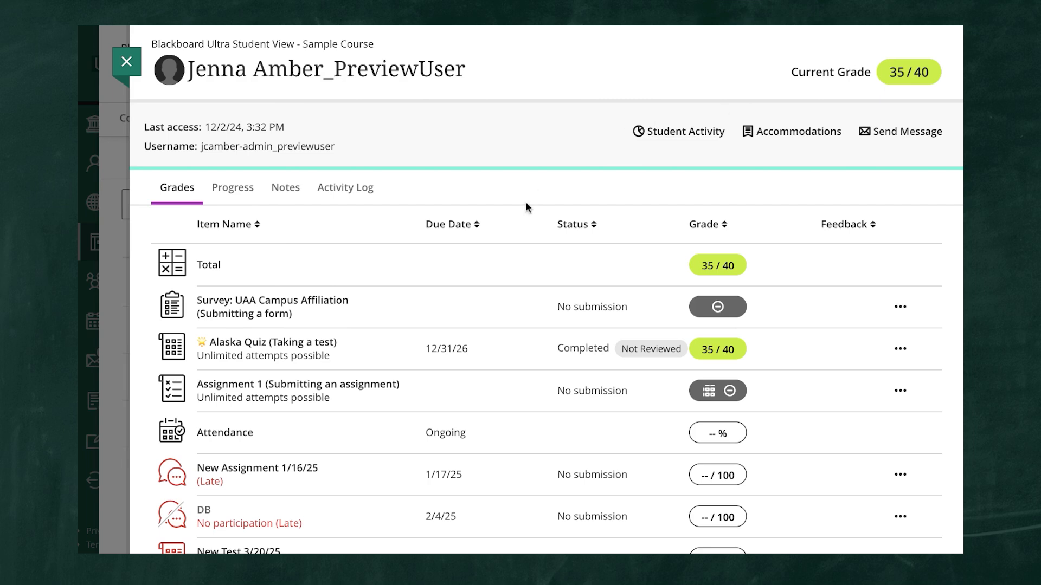
{"action": "mouse_move", "coordinate": [567, 343]}
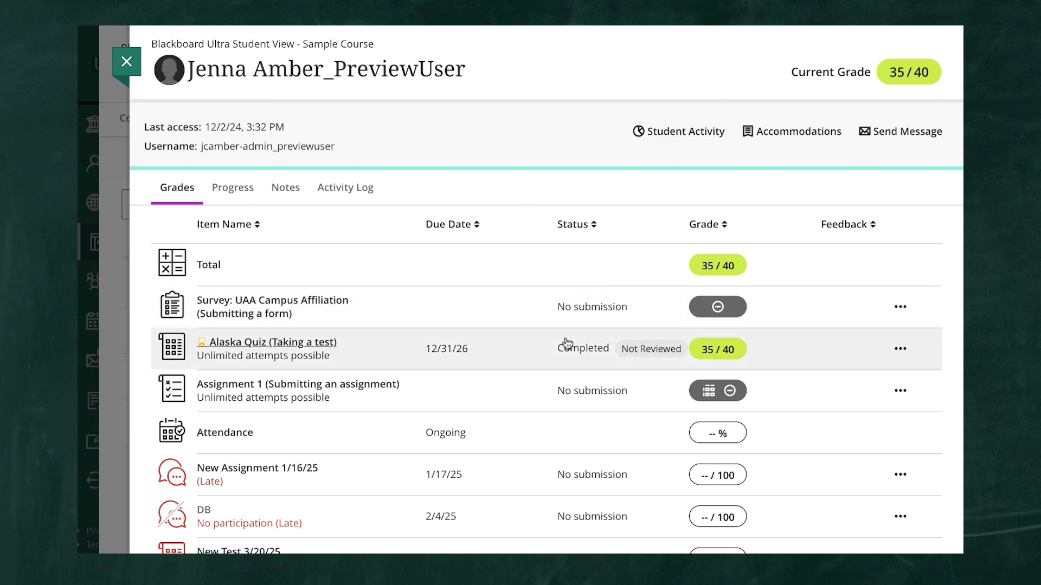
{"action": "mouse_move", "coordinate": [618, 343]}
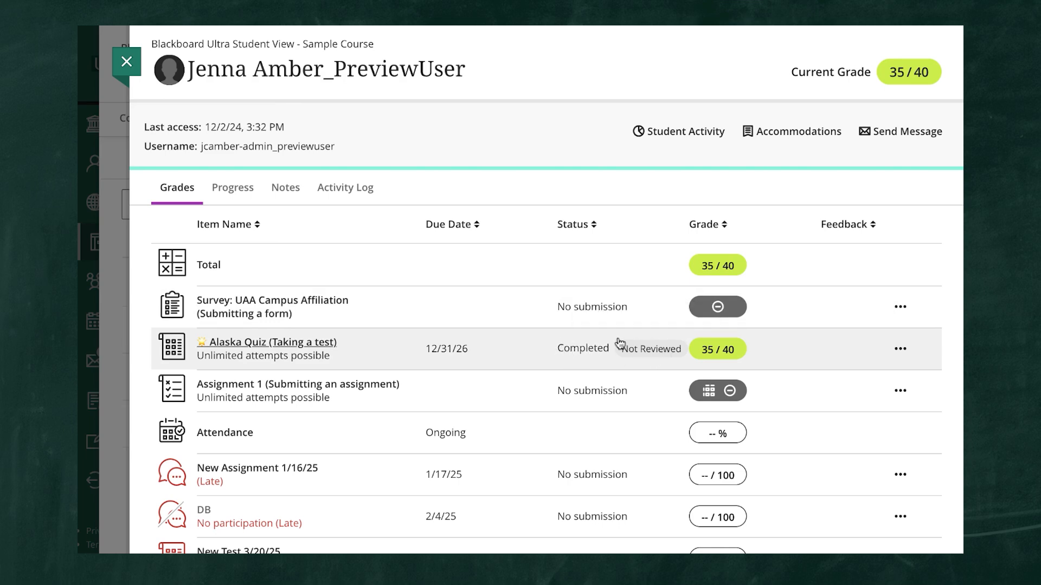
{"action": "mouse_move", "coordinate": [650, 349]}
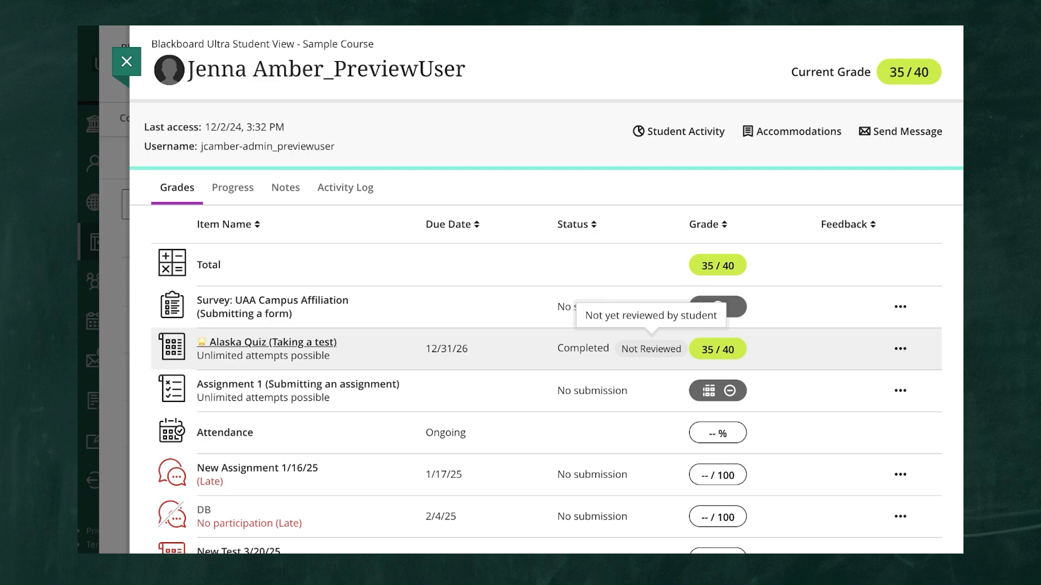
{"action": "mouse_move", "coordinate": [306, 164]}
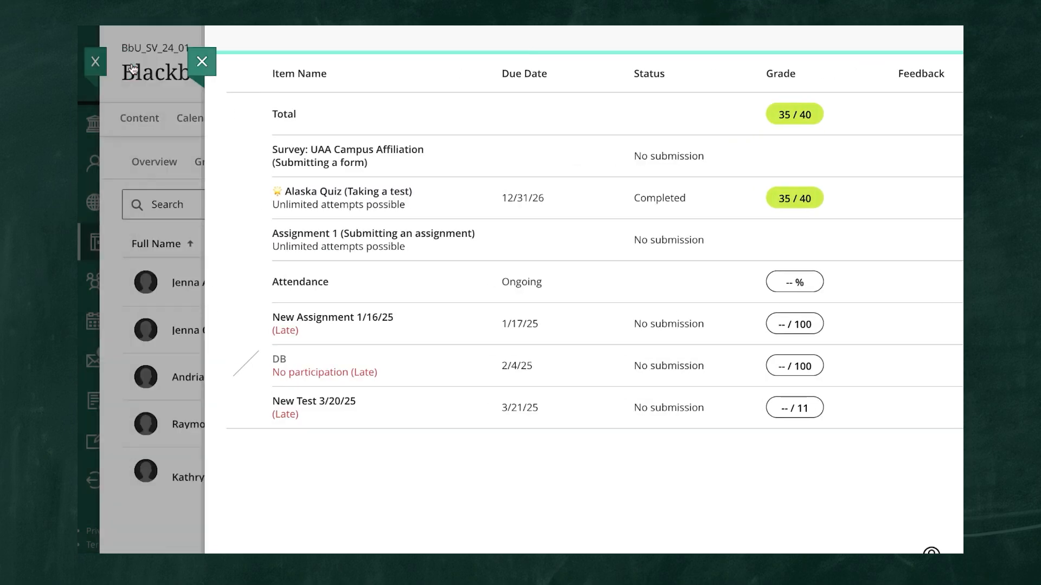
Step: Close the student's summary and start grading the pending Assignment 1 submission
{"action": "left_click", "coordinate": [201, 61]}
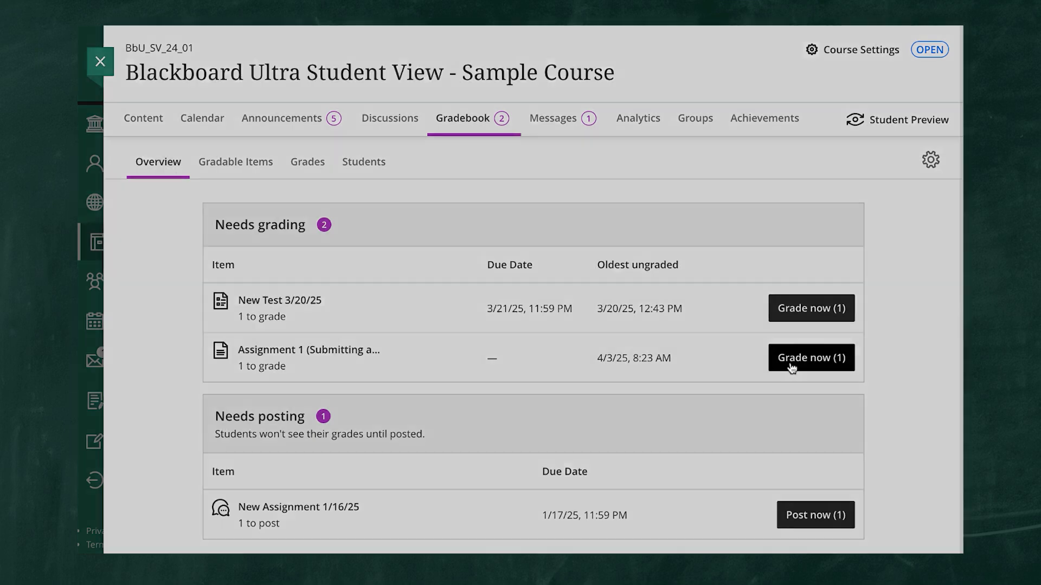
{"action": "left_click", "coordinate": [811, 358]}
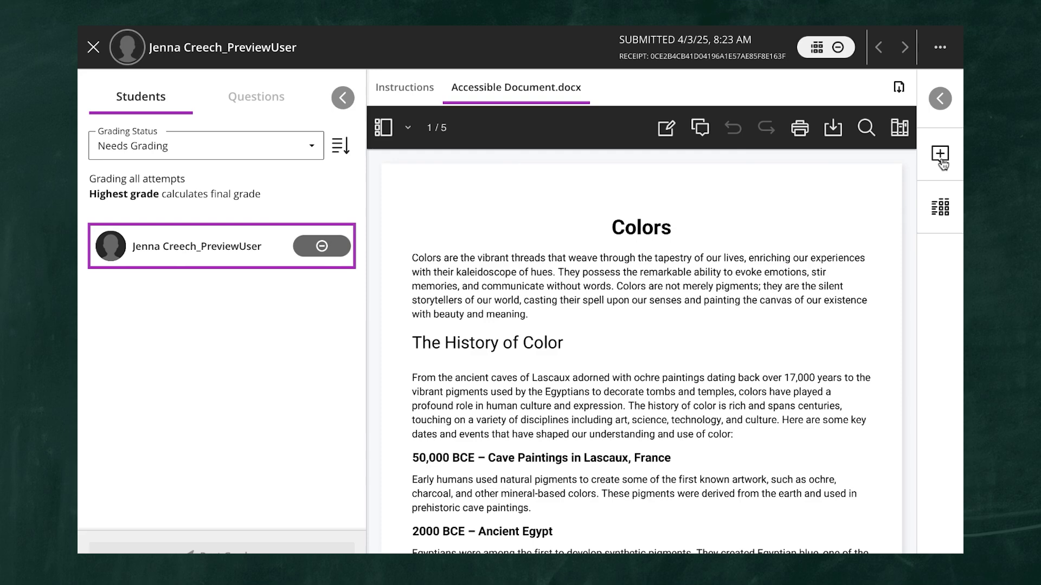
Step: Save overall feedback 'Give overall feedback here - great job!' and expand the Grading Rubric
{"action": "left_click", "coordinate": [939, 154]}
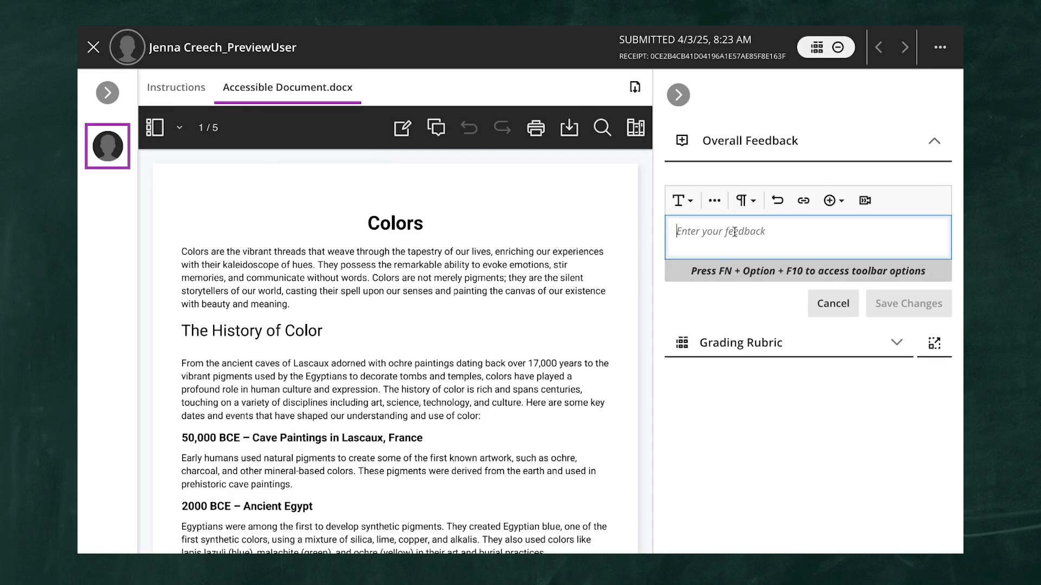
{"action": "type", "text": "Give overall feedback here - gre"}
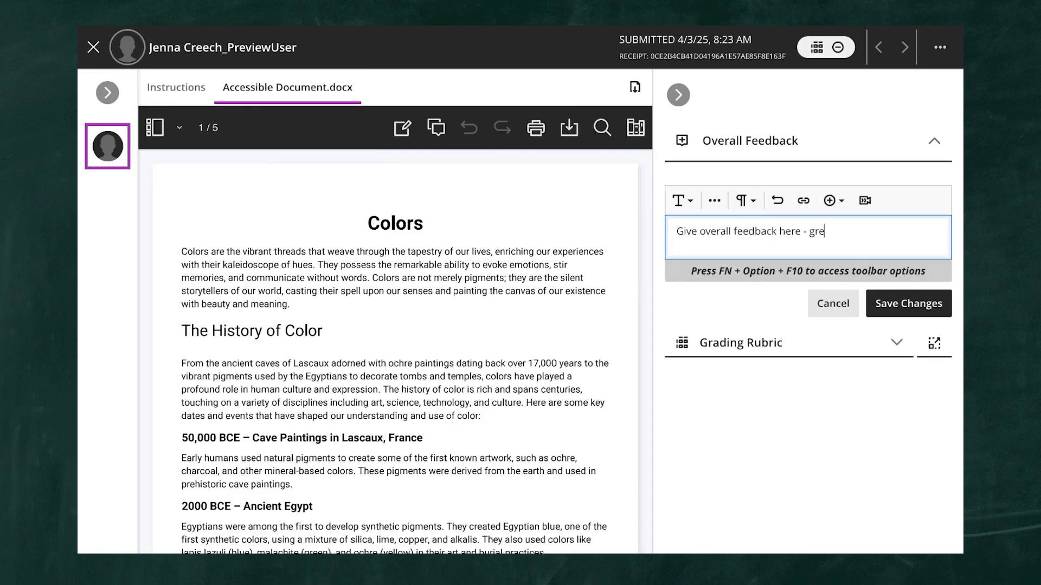
{"action": "left_click", "coordinate": [830, 200]}
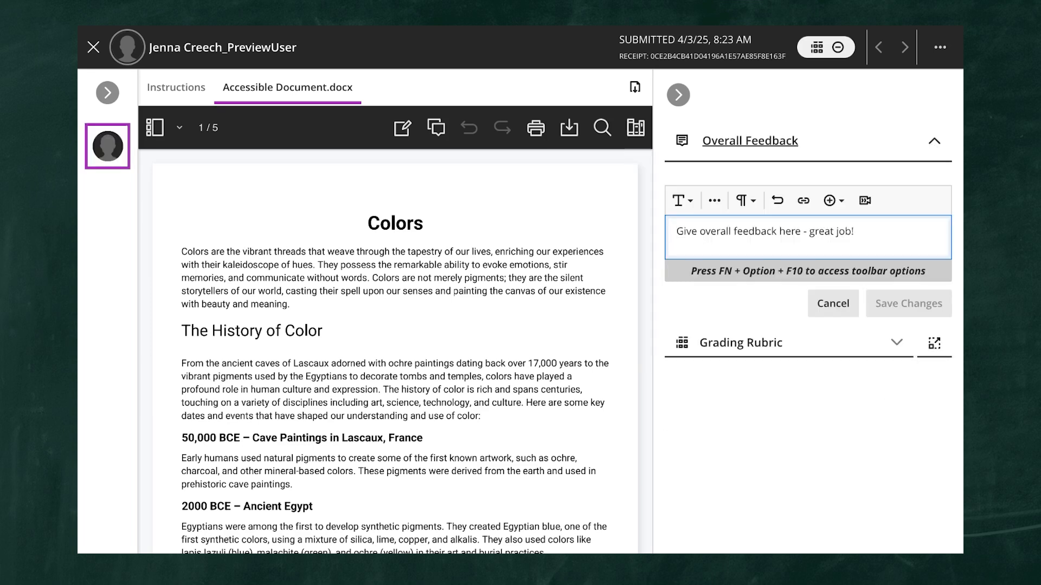
{"action": "left_click", "coordinate": [743, 343]}
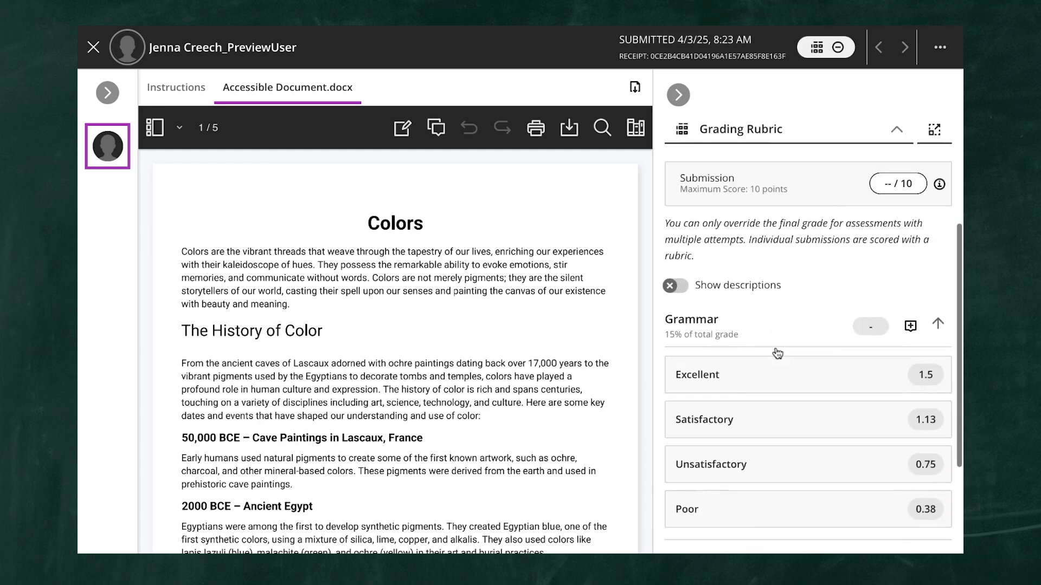
Step: Rate Grammar Excellent (1.5) and Quality of Content 6.37 in the rubric
{"action": "left_click", "coordinate": [697, 374]}
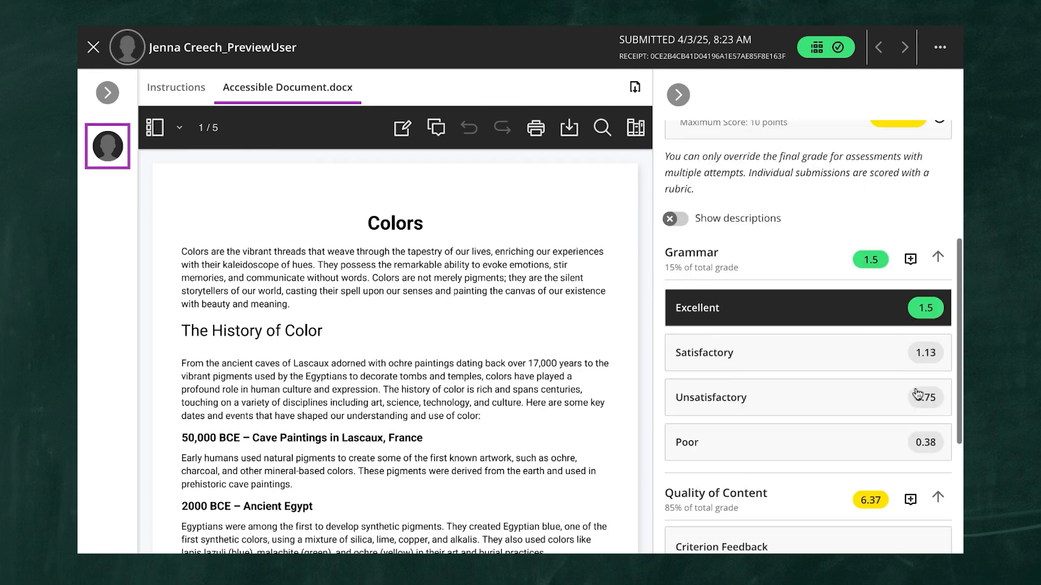
{"action": "left_click", "coordinate": [910, 258]}
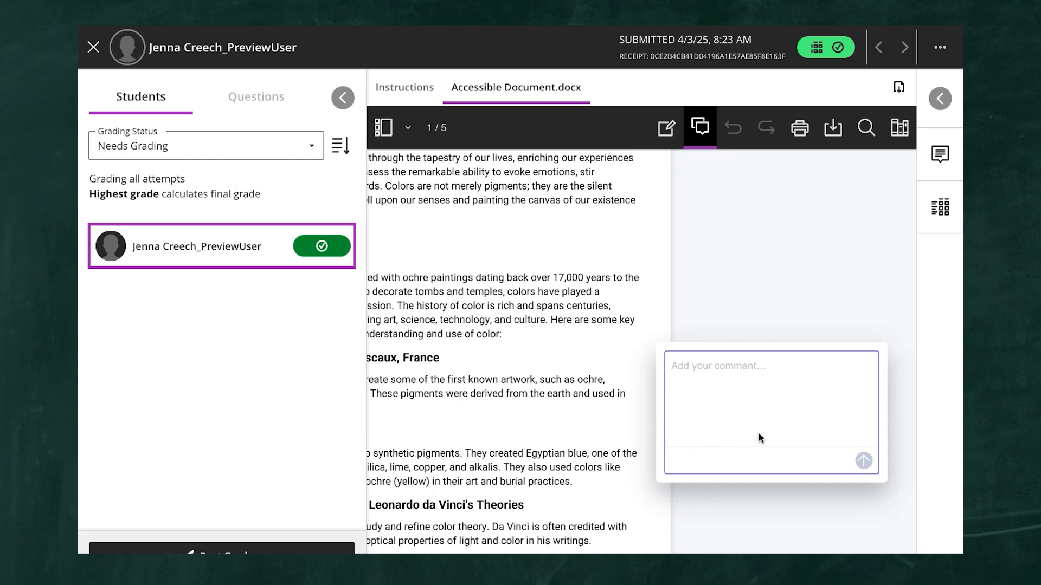
Step: Post an annotation comment and add a green checkmark beside The History of Color
{"action": "left_click", "coordinate": [863, 461]}
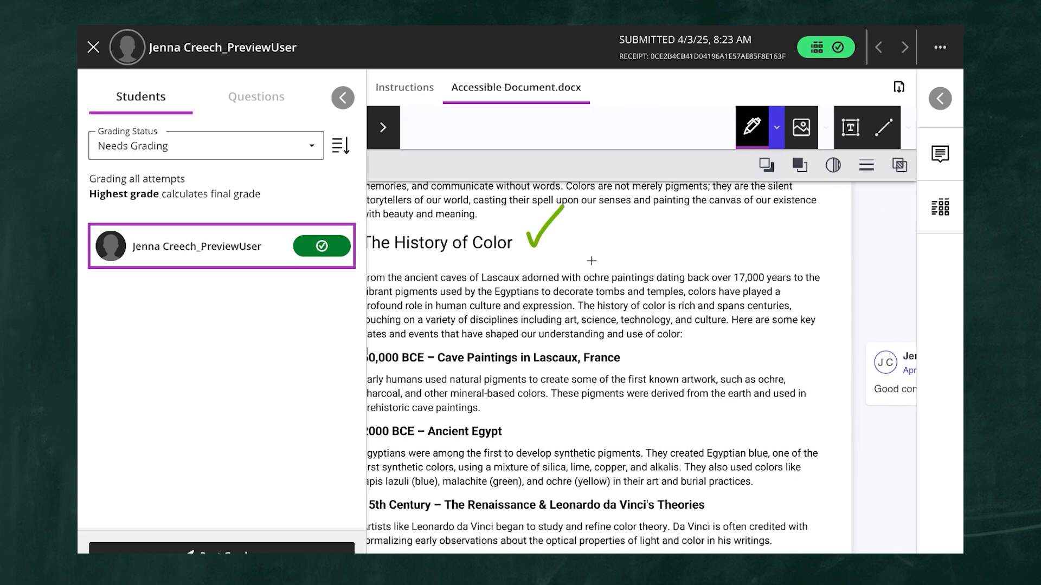
{"action": "scroll", "scroll_direction": "down", "scroll_amount": 3}
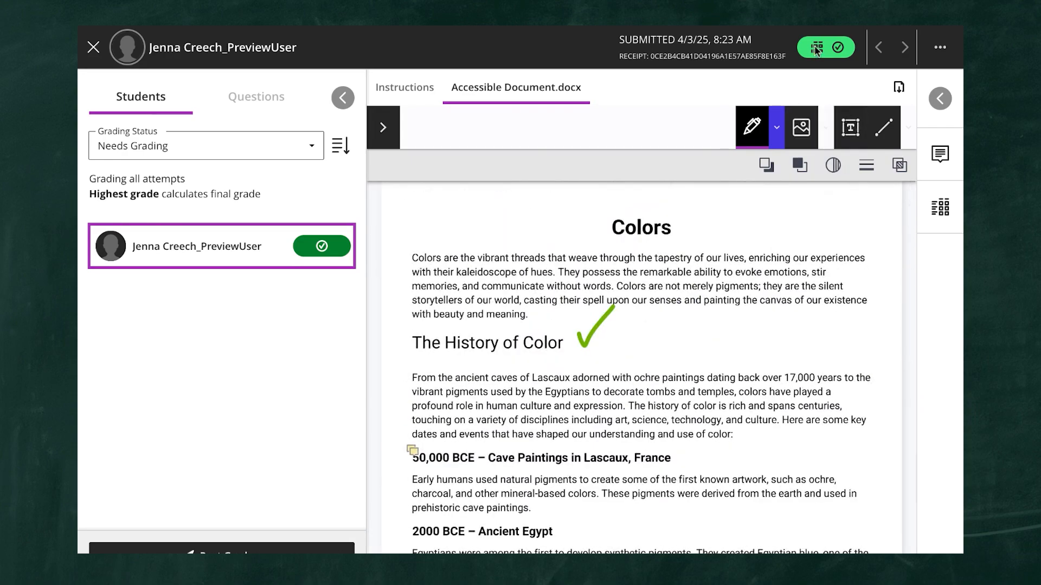
{"action": "scroll", "scroll_direction": "down", "scroll_amount": 3}
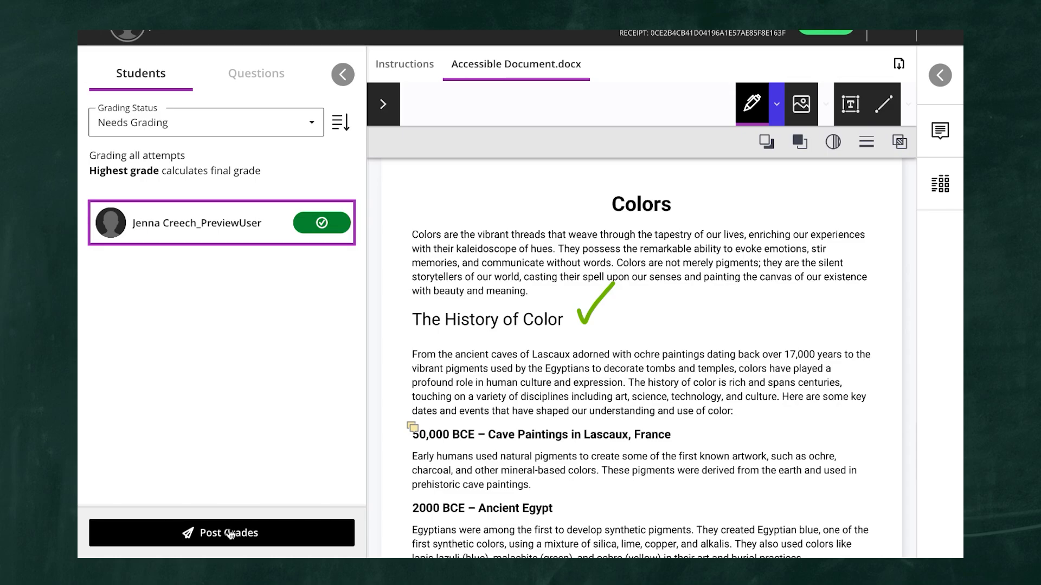
Step: Cancel the Post All Grades dialog and close the submission grading view
{"action": "left_click", "coordinate": [222, 533]}
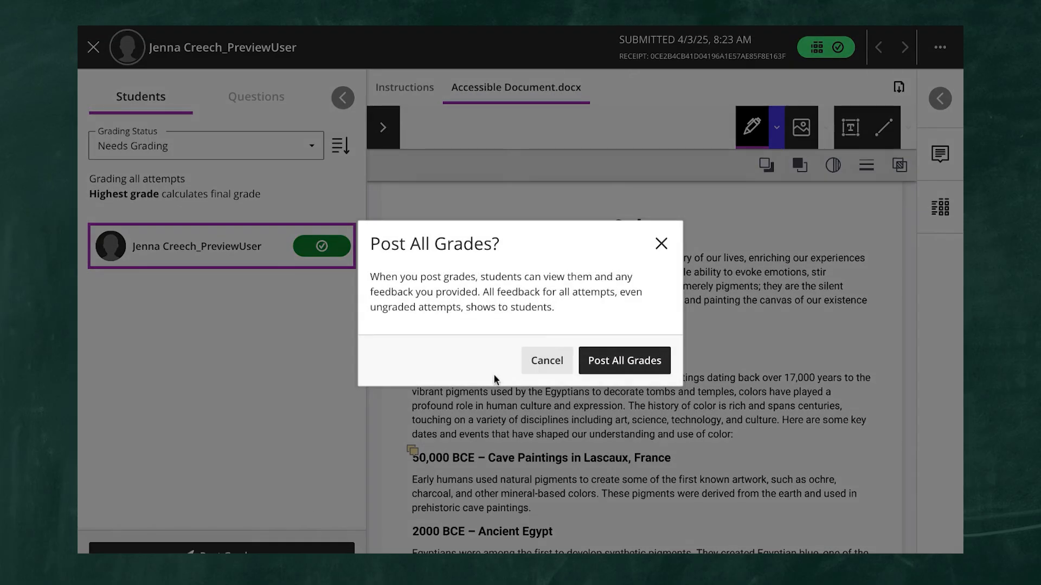
{"action": "left_click", "coordinate": [547, 361]}
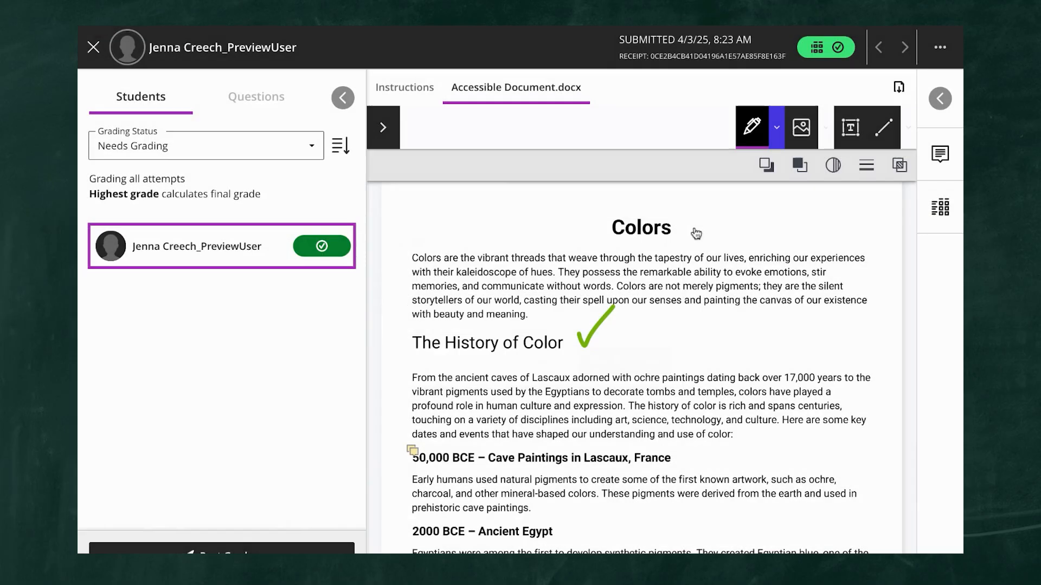
{"action": "left_click", "coordinate": [939, 47]}
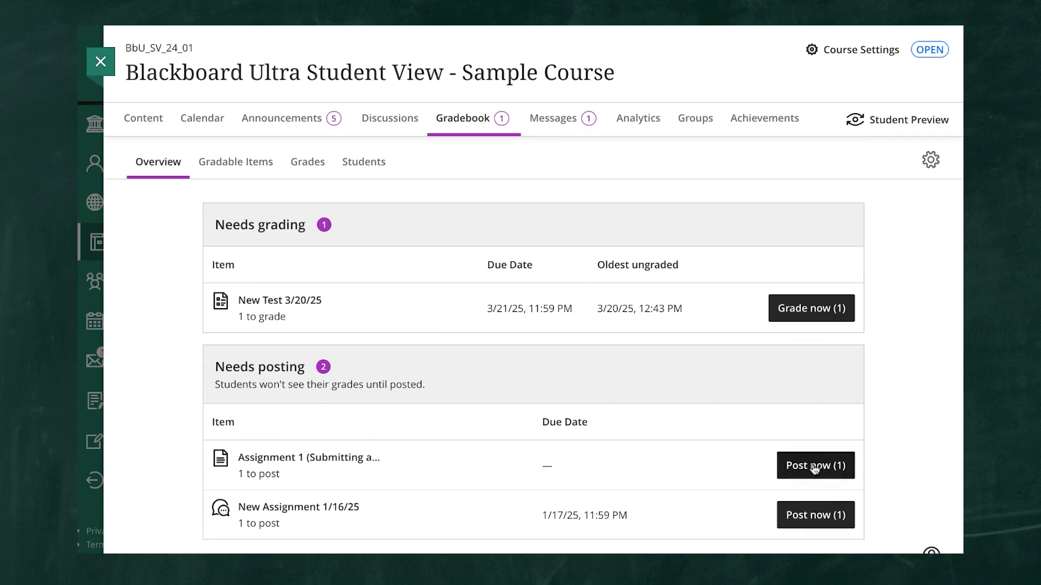
{"action": "left_click", "coordinate": [815, 465]}
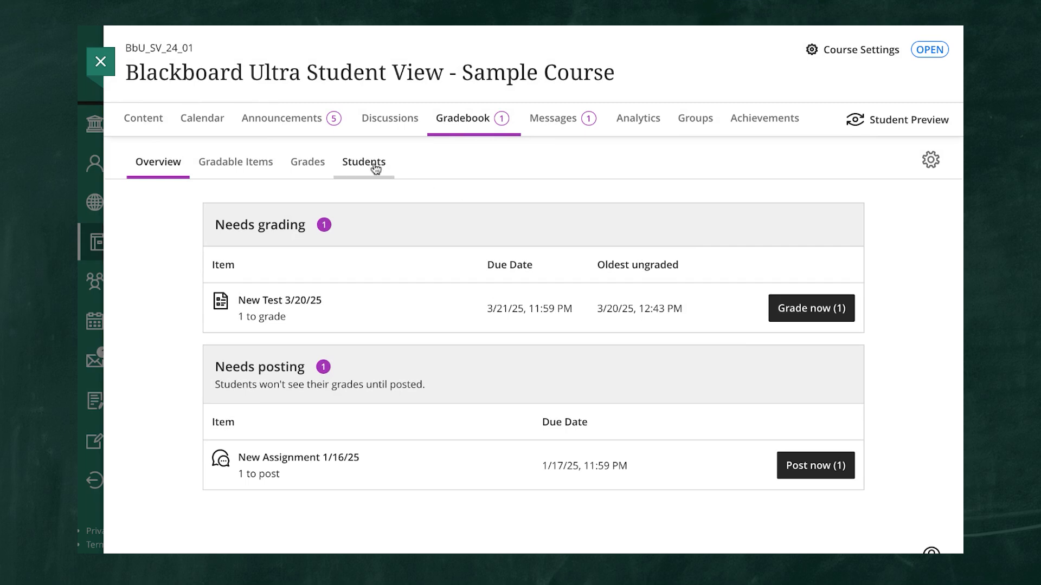
{"action": "left_click", "coordinate": [364, 162]}
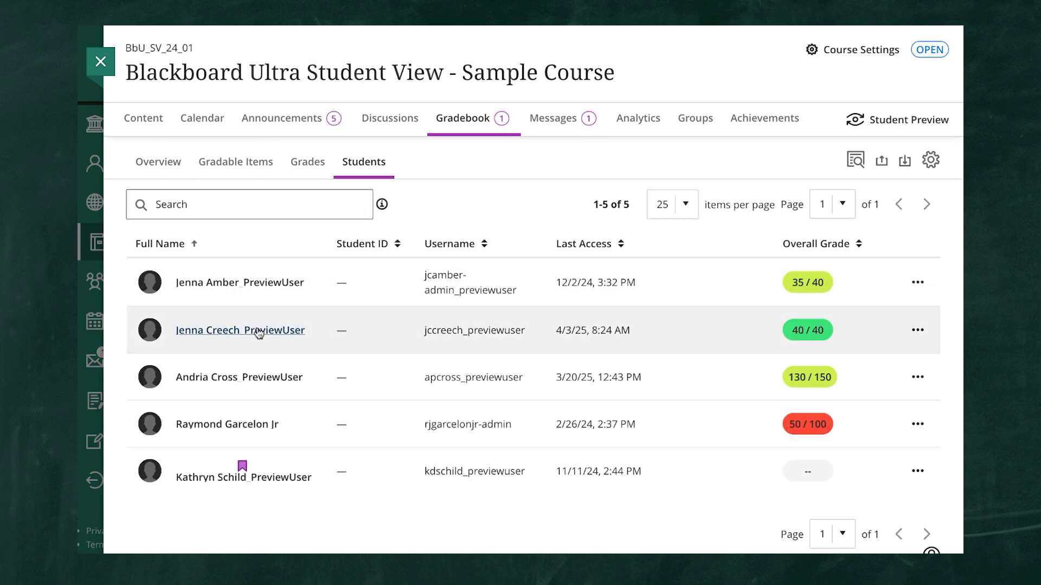
{"action": "left_click", "coordinate": [240, 330]}
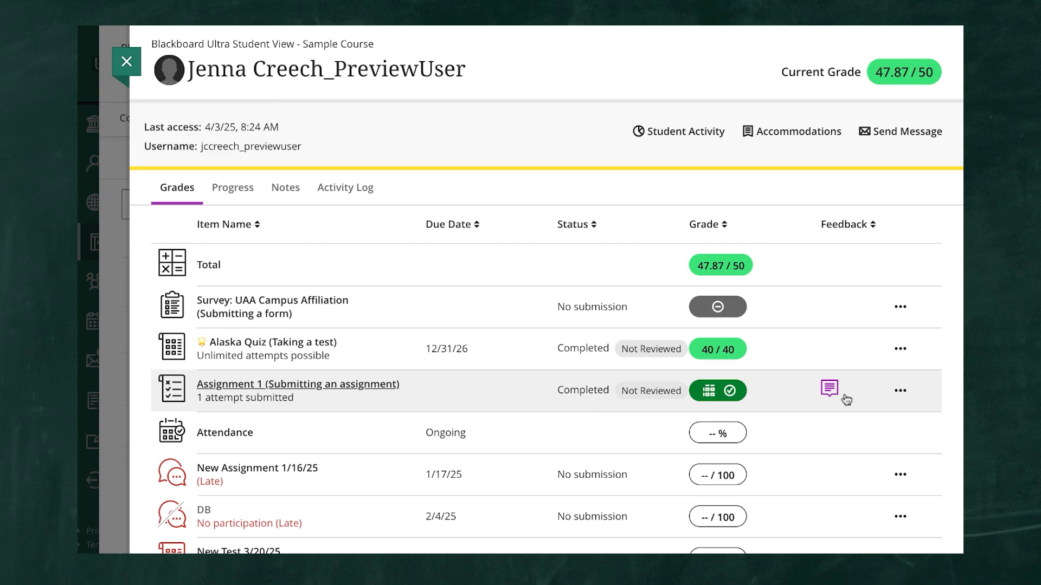
Step: Save Assignment 1 feedback for Jenna telling students where to expect feedback
{"action": "left_click", "coordinate": [829, 390]}
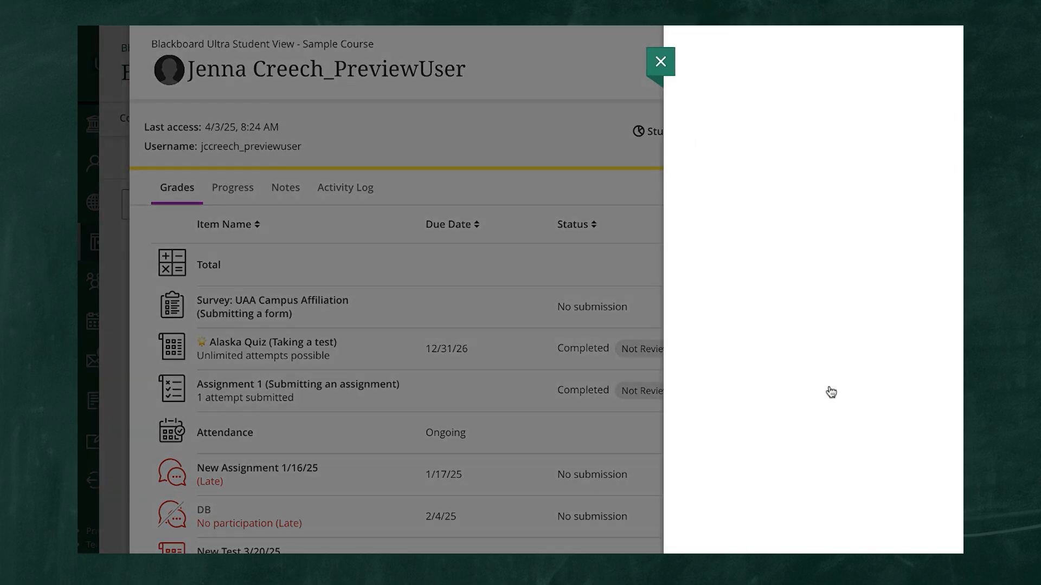
{"action": "left_click", "coordinate": [298, 390]}
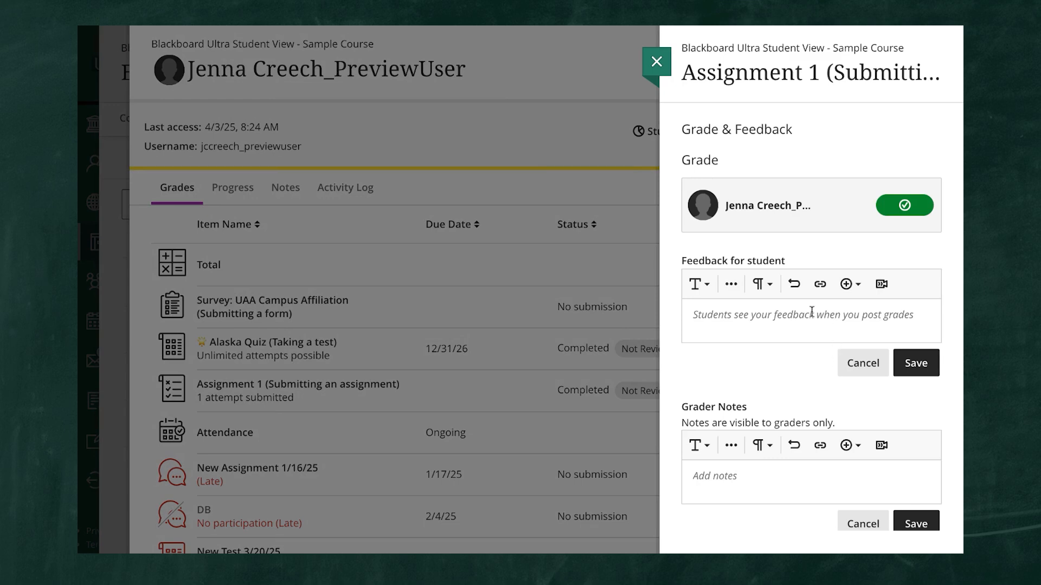
{"action": "type", "text": "You can"}
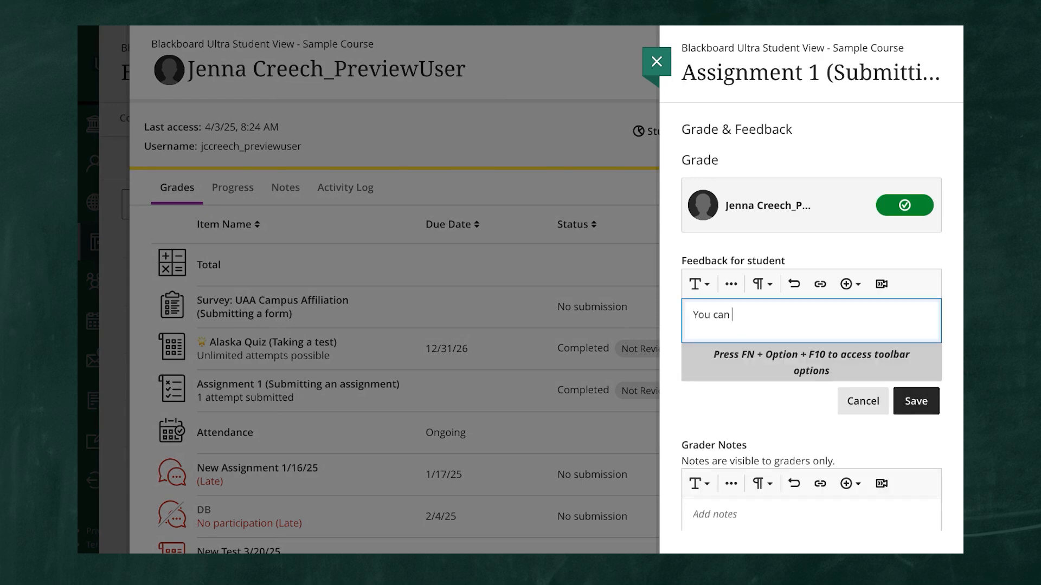
{"action": "type", "text": "provide additional feedback here. Make sure to tell"}
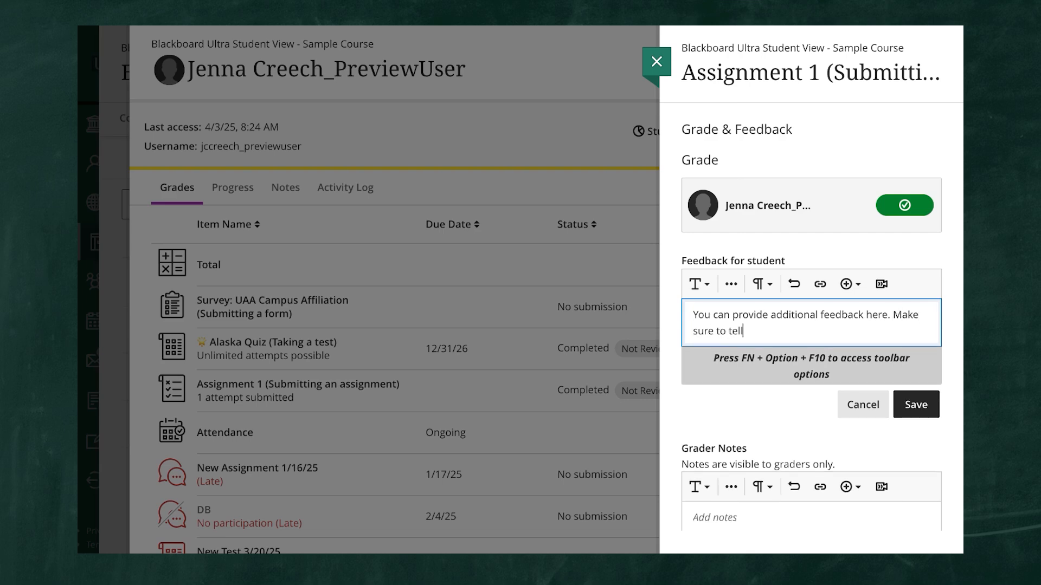
{"action": "type", "text": "your students where to expect feedb"}
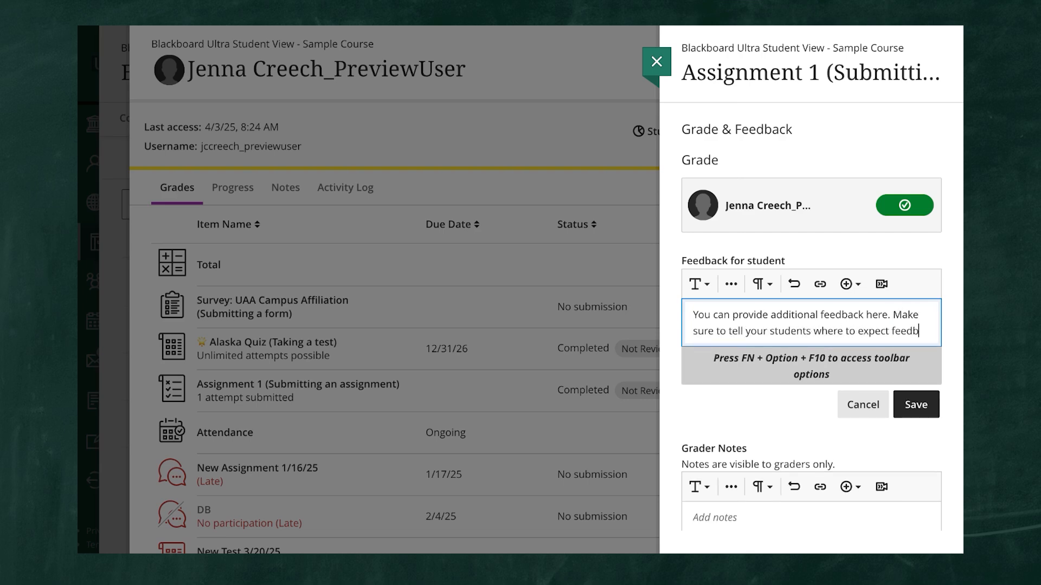
{"action": "left_click", "coordinate": [915, 405]}
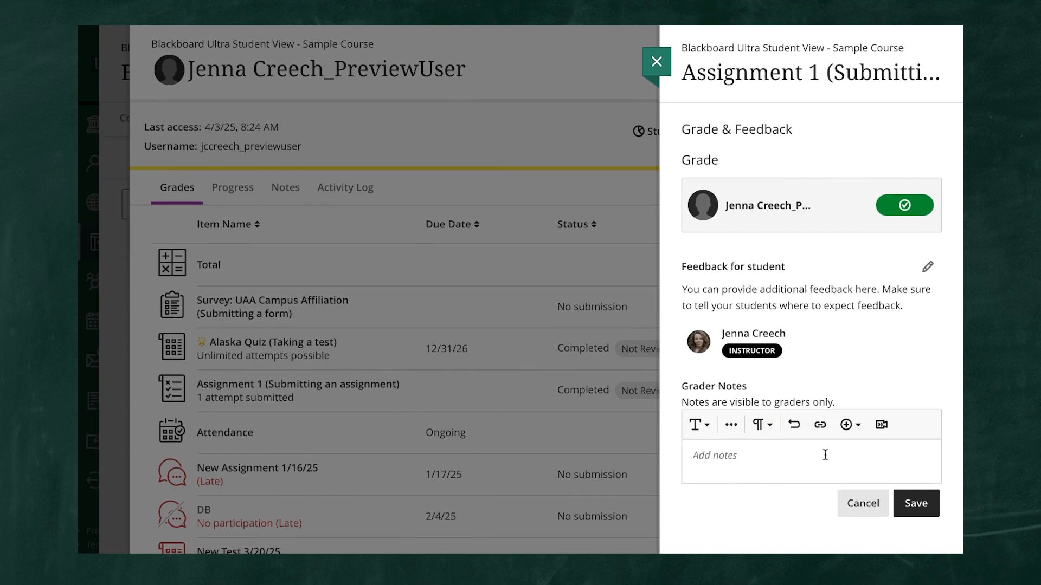
Step: Save the grader note 'These notes are just in… not the student.' and close the panel
{"action": "type", "text": "These notes are just internal, to graders only, to"}
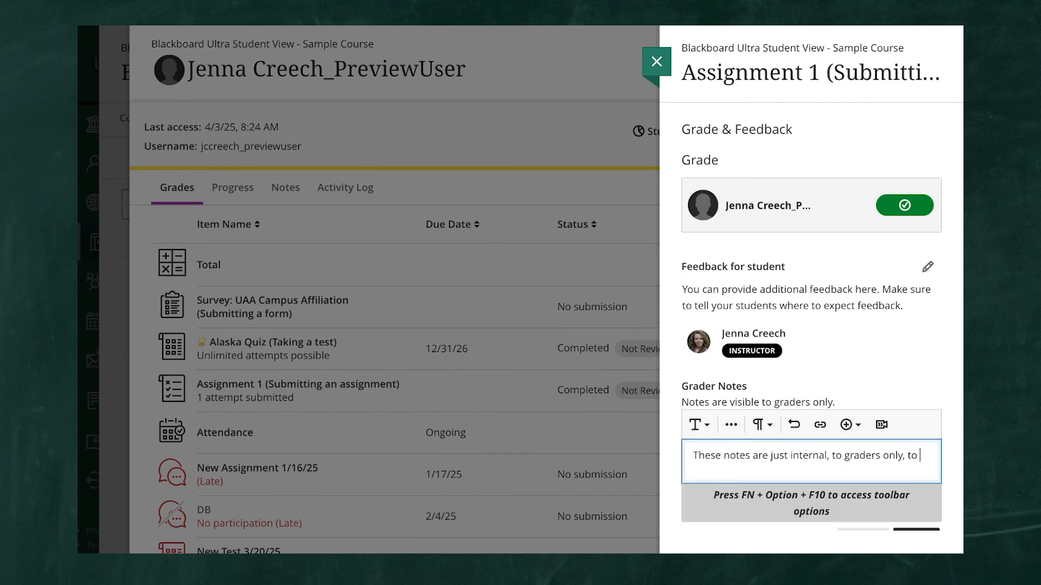
{"action": "type", "text": "not the student."}
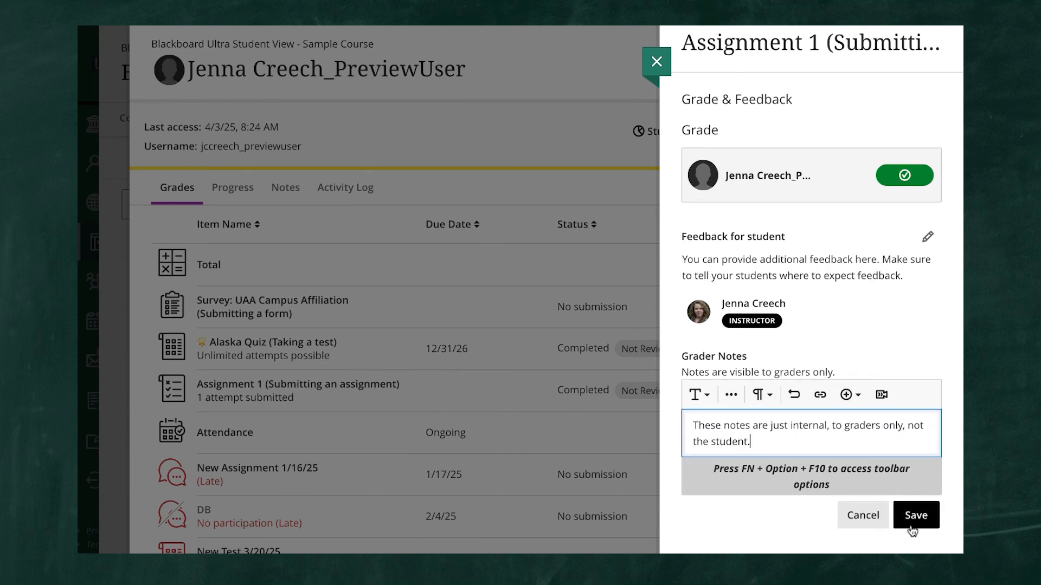
{"action": "left_click", "coordinate": [916, 515]}
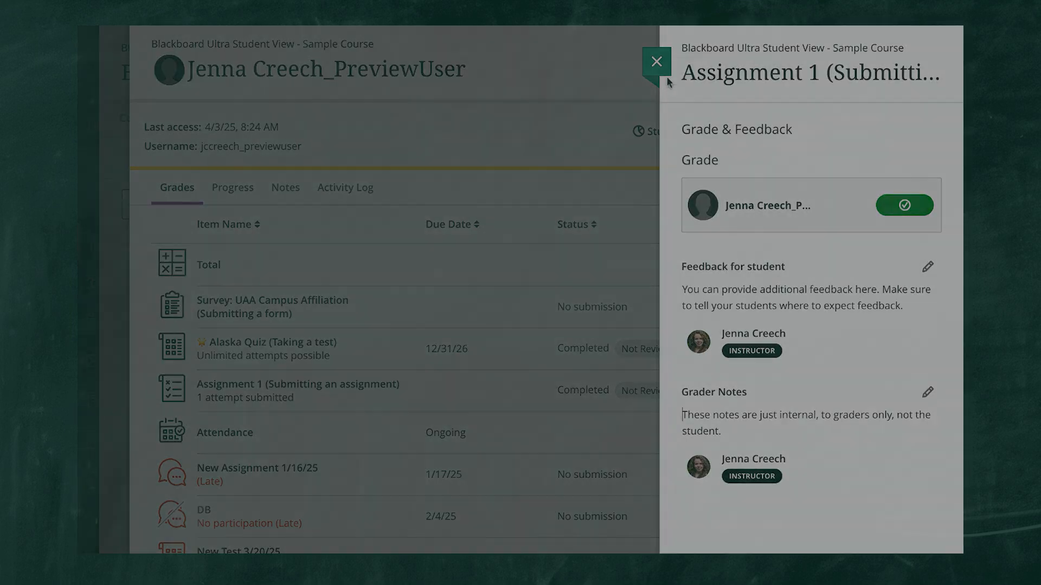
{"action": "left_click", "coordinate": [655, 61]}
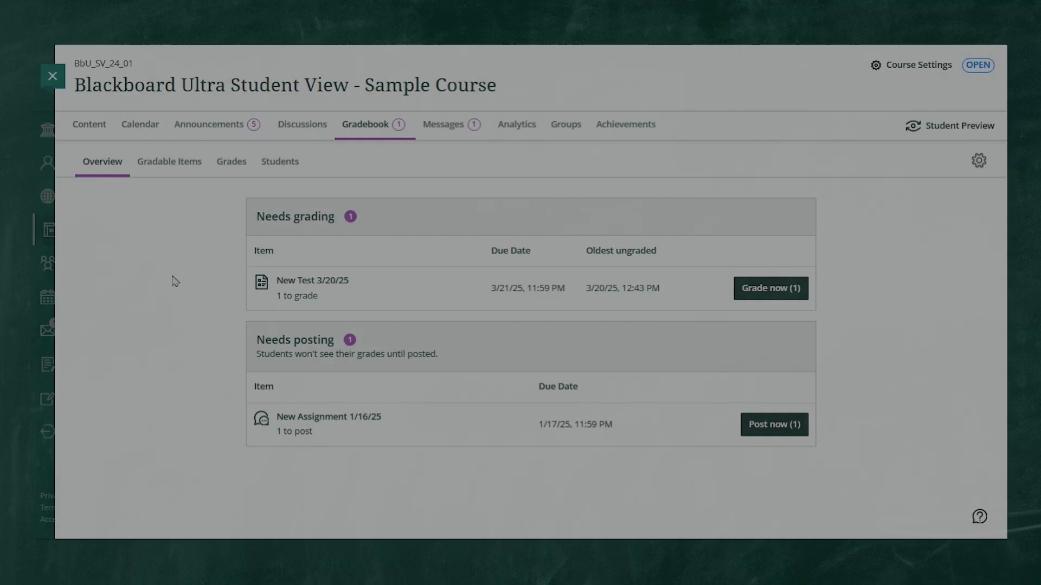
{"action": "left_click", "coordinate": [280, 162]}
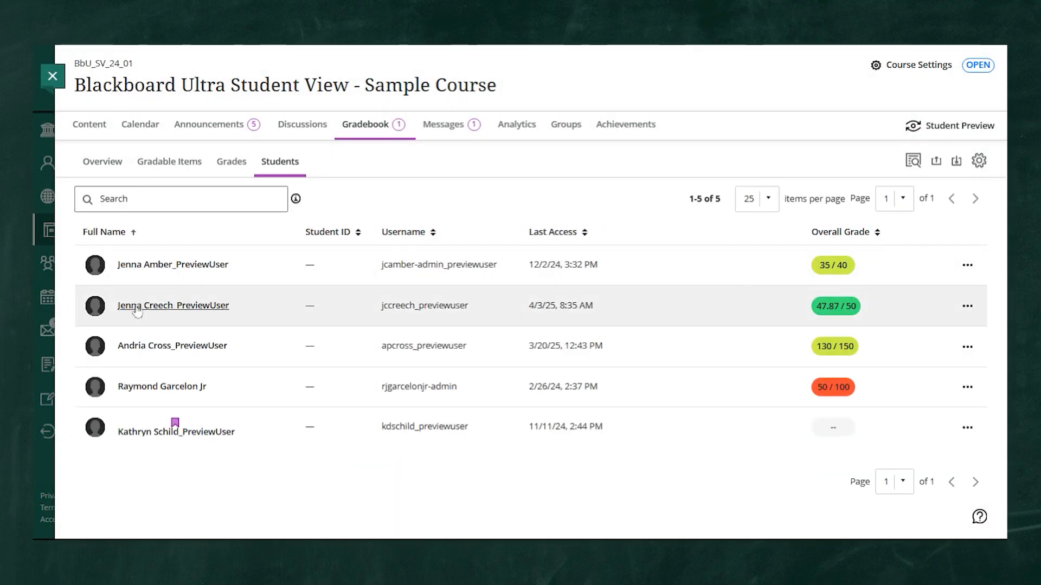
{"action": "left_click", "coordinate": [173, 305]}
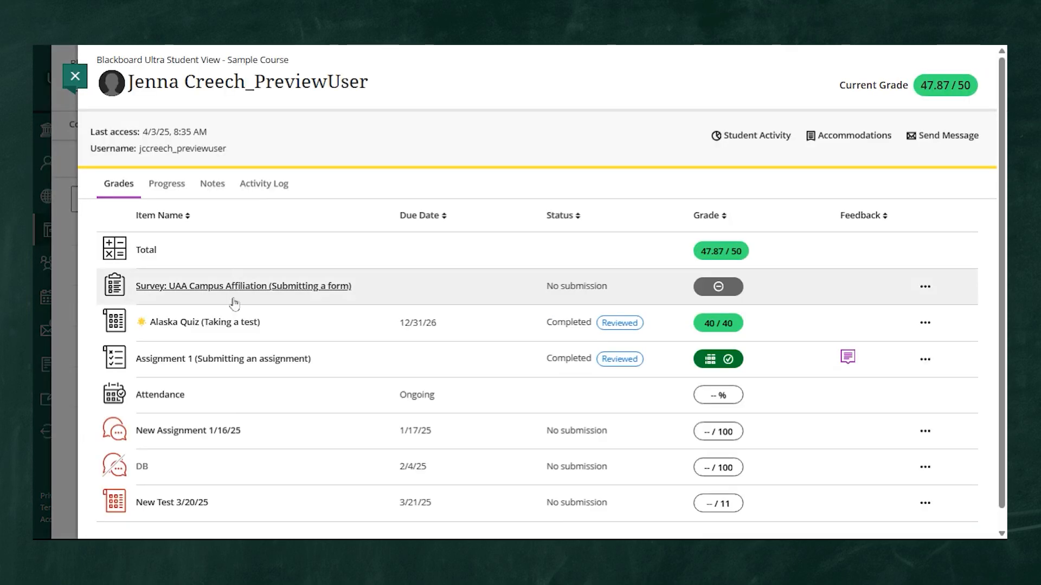